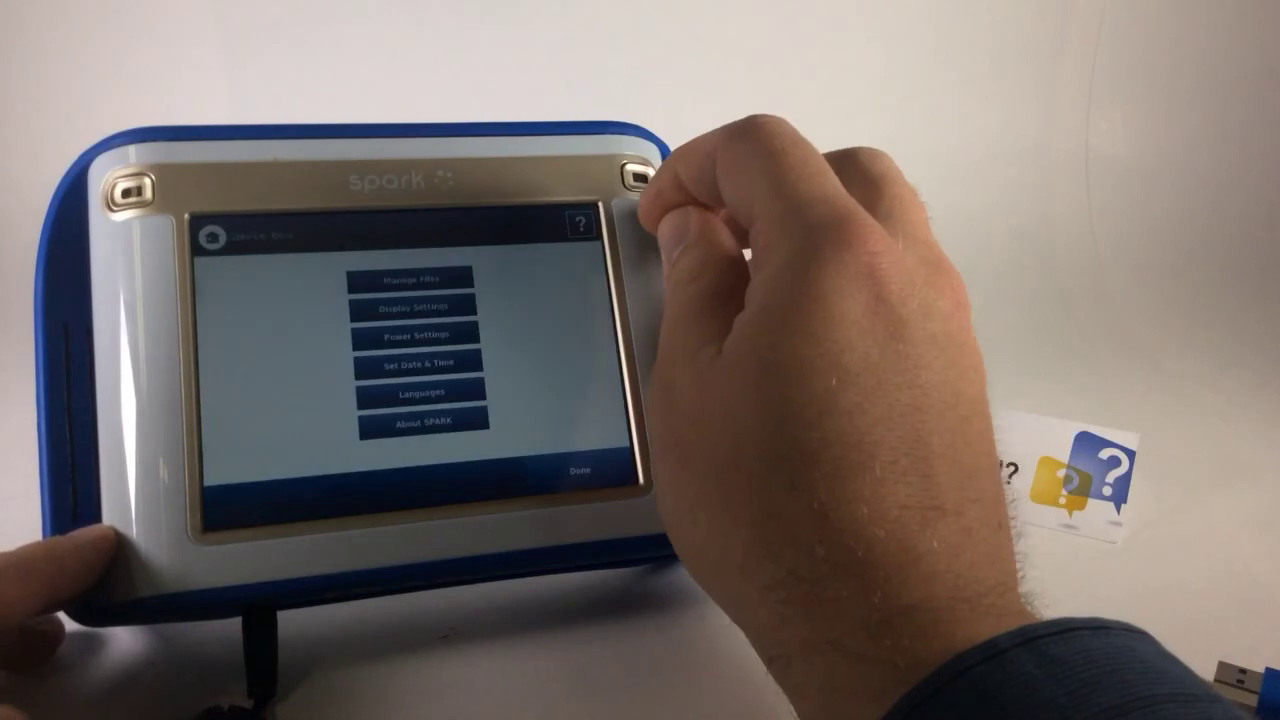
Show the About SPARK page listing software version, storage, firmware and support details.
click(420, 420)
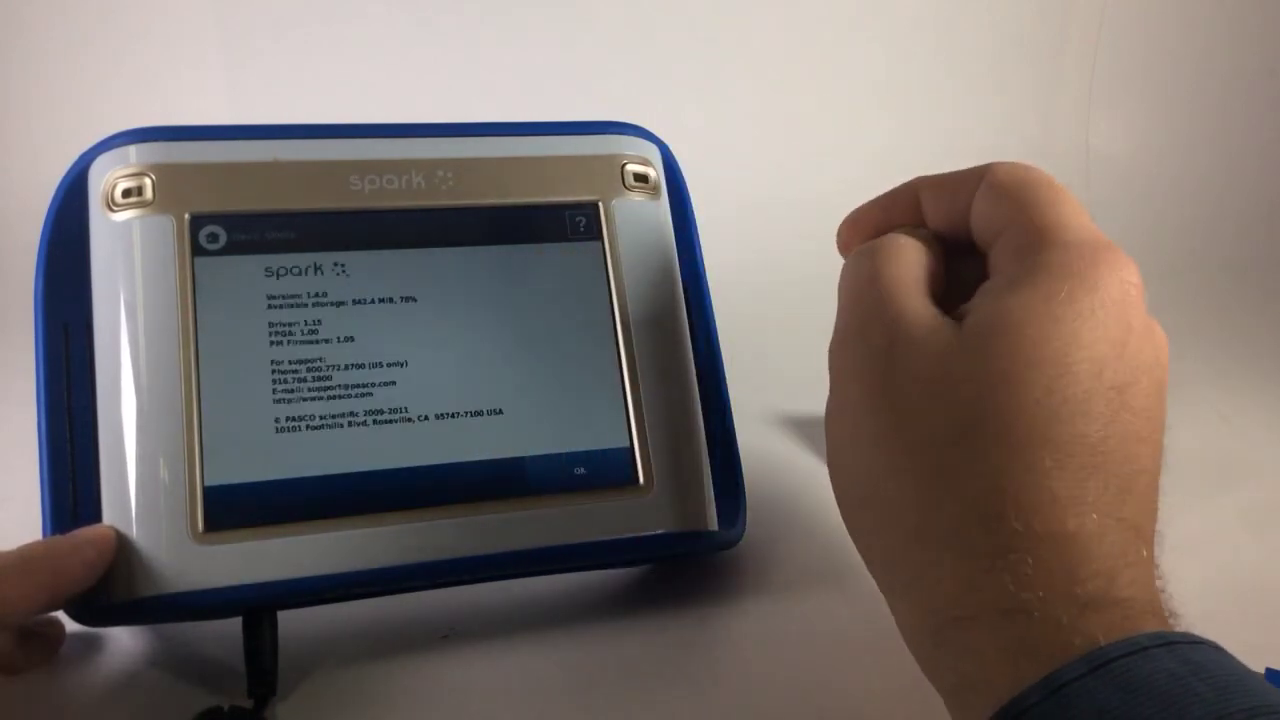